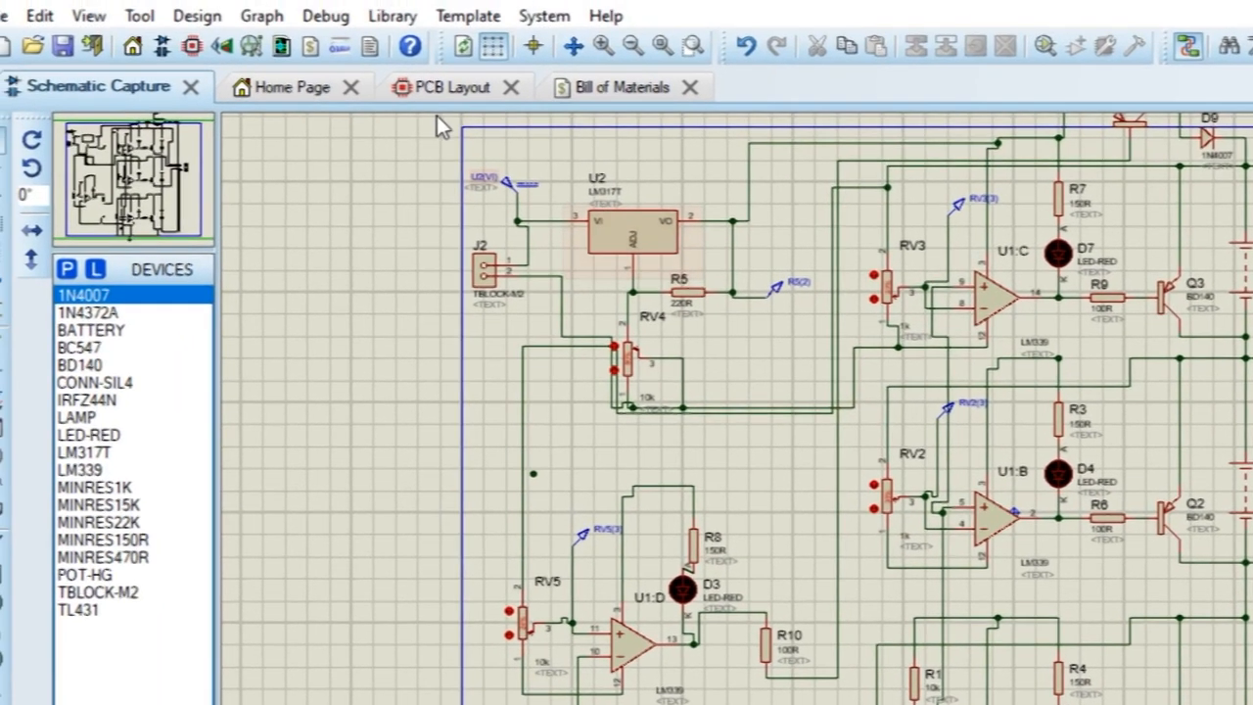
# Step: From the PCB Layout view, start Gerber/Excellon file generation for the 3S BMS board
pyautogui.click(446, 87)
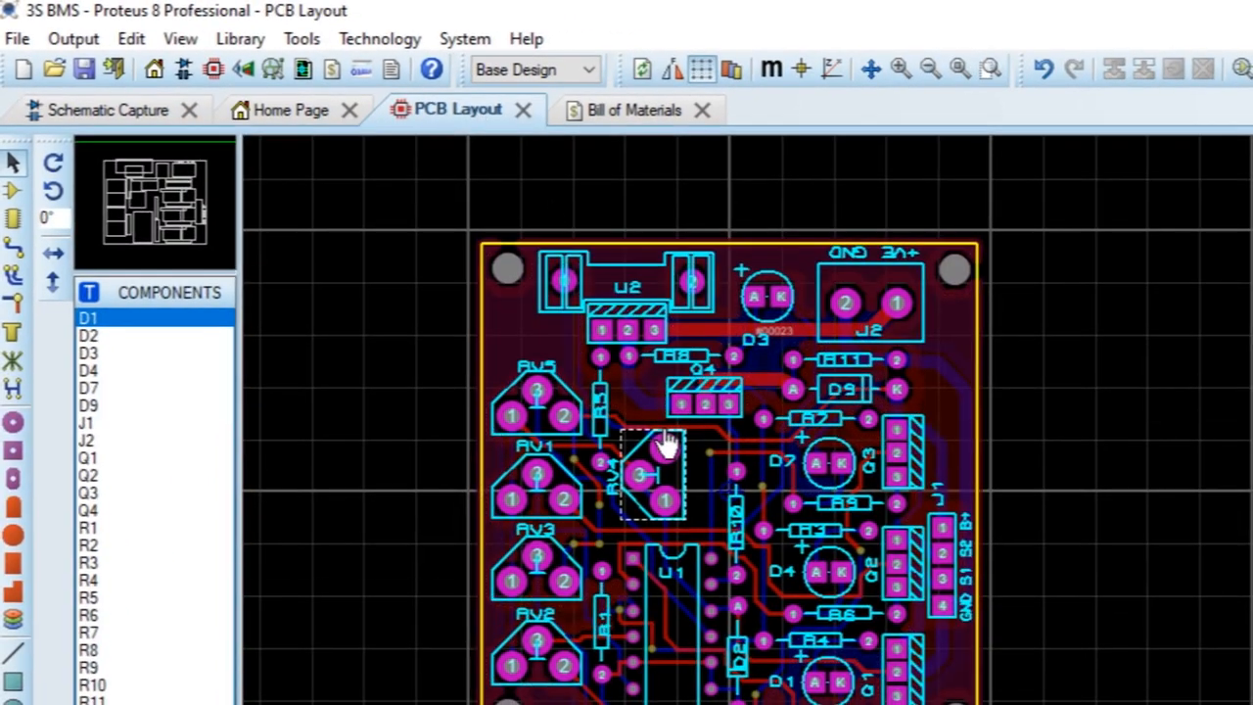
pyautogui.click(72, 39)
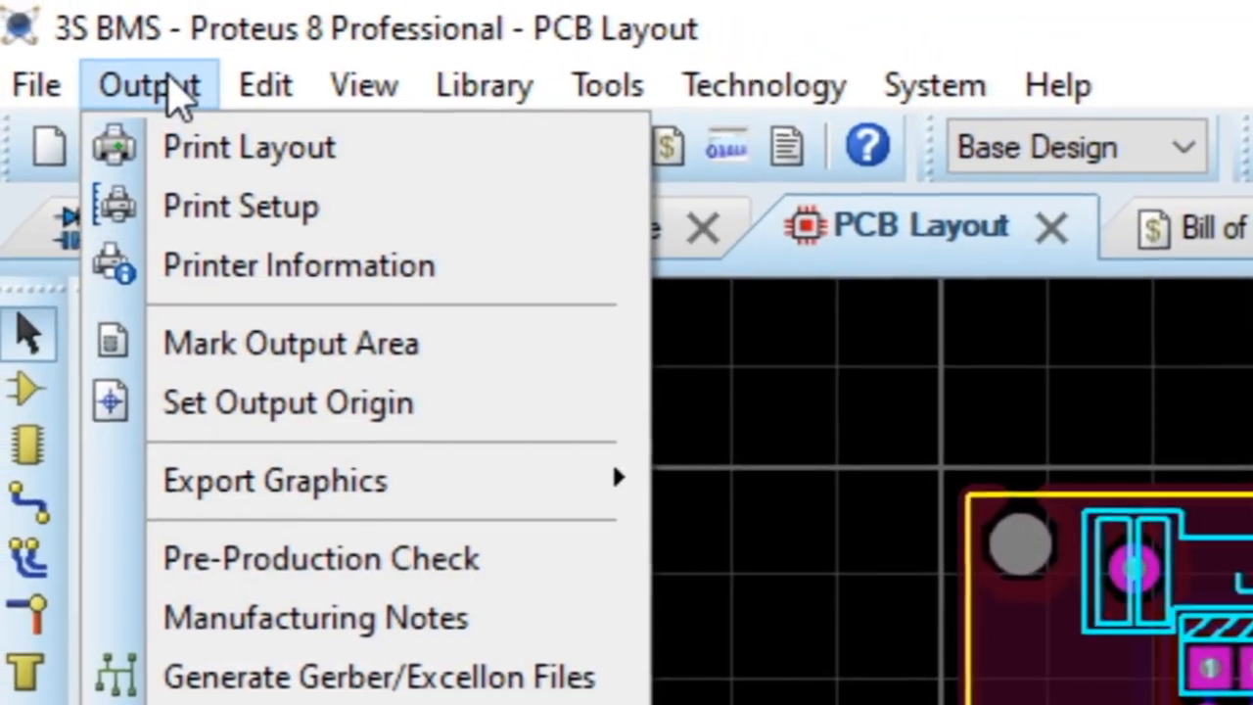
pyautogui.click(379, 675)
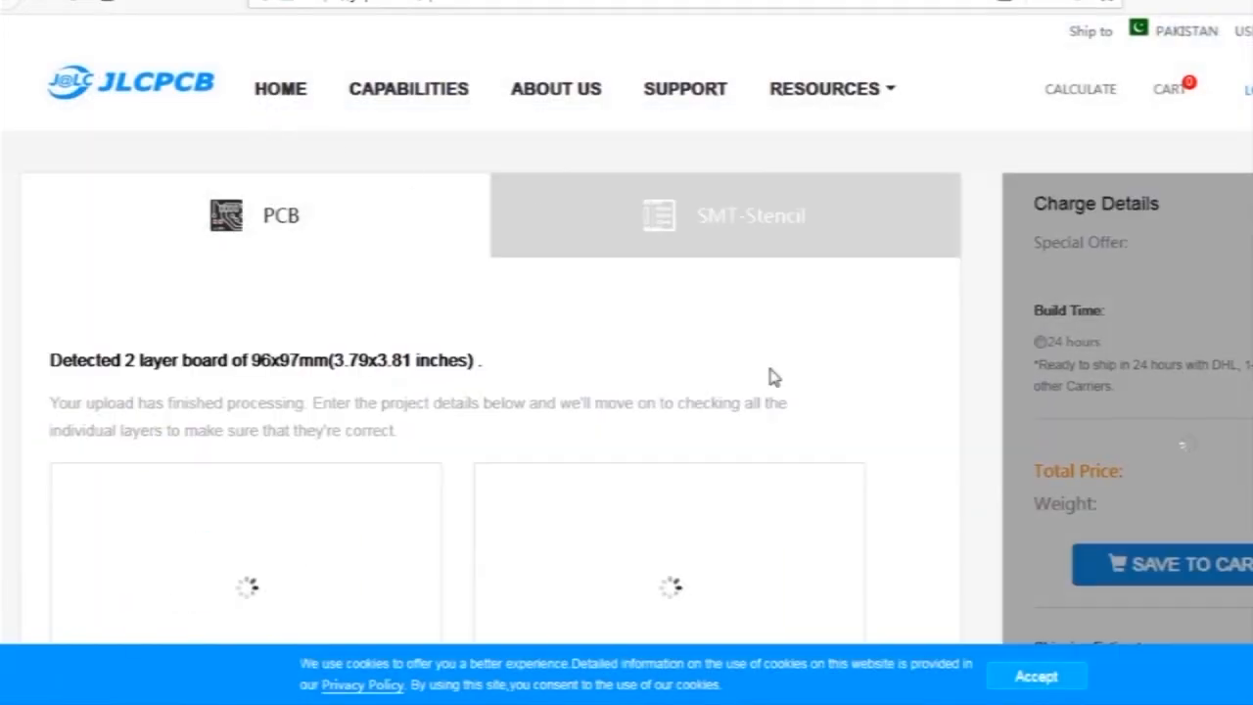
# Step: Review the detected order options: 2 layers, 96×97 mm, 5 PCBs, 1.6 mm thickness
pyautogui.scroll(-3)
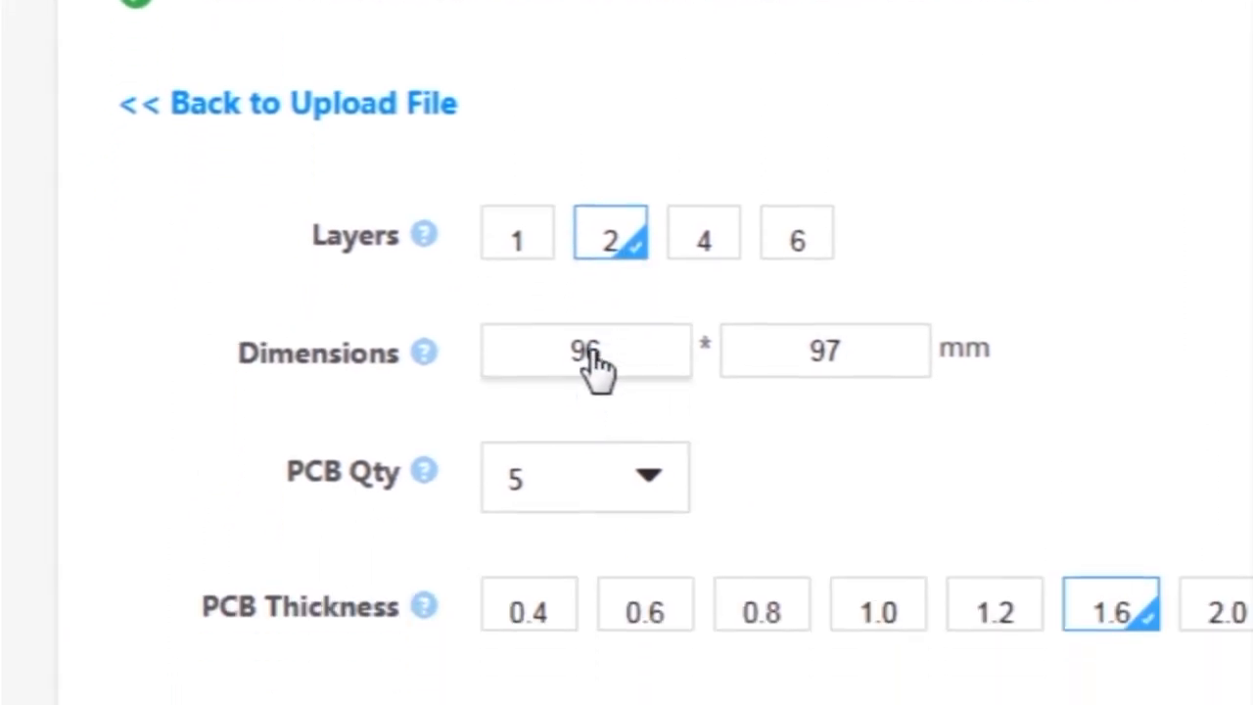
pyautogui.click(585, 477)
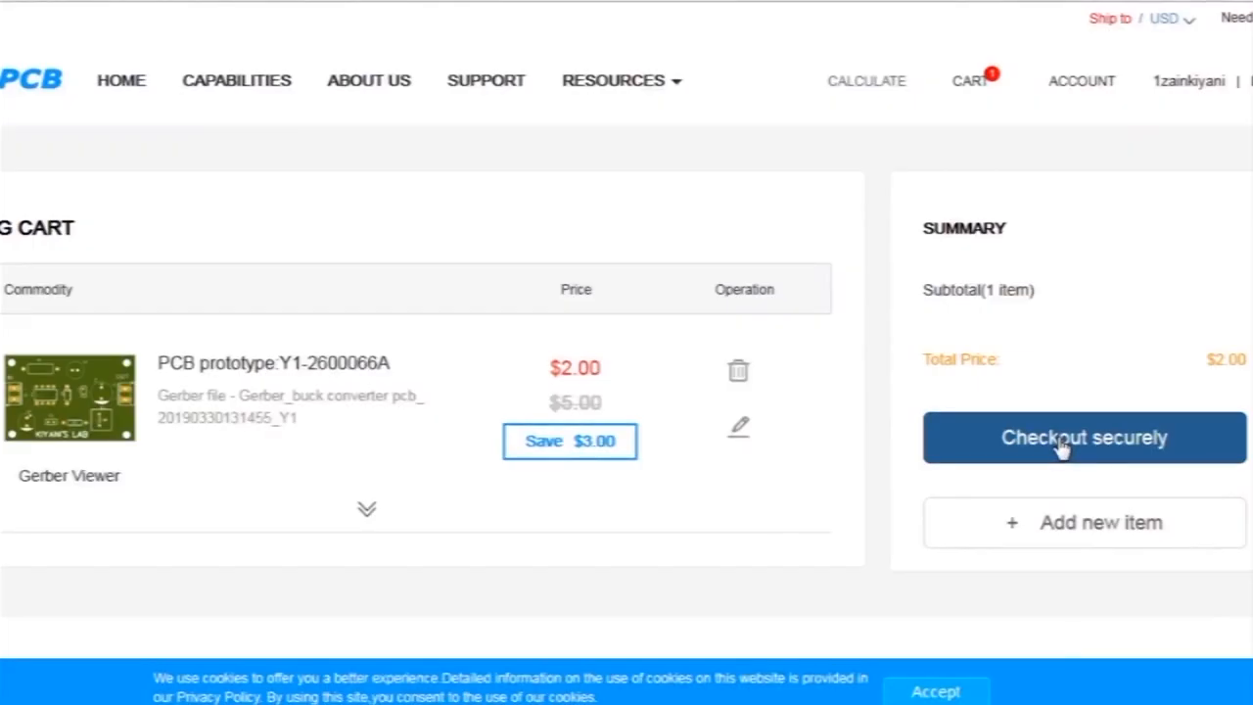
# Step: Proceed to payment and review the shipping, billing and payment sections
pyautogui.click(1083, 438)
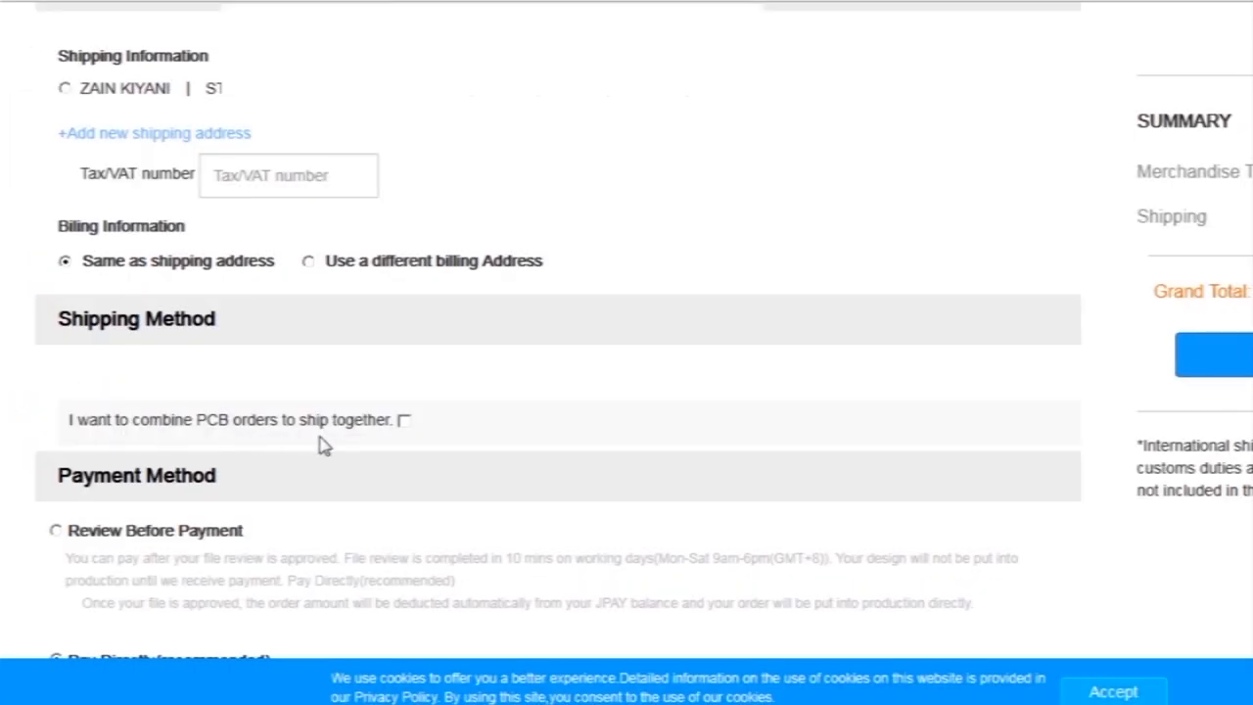
pyautogui.scroll(-3)
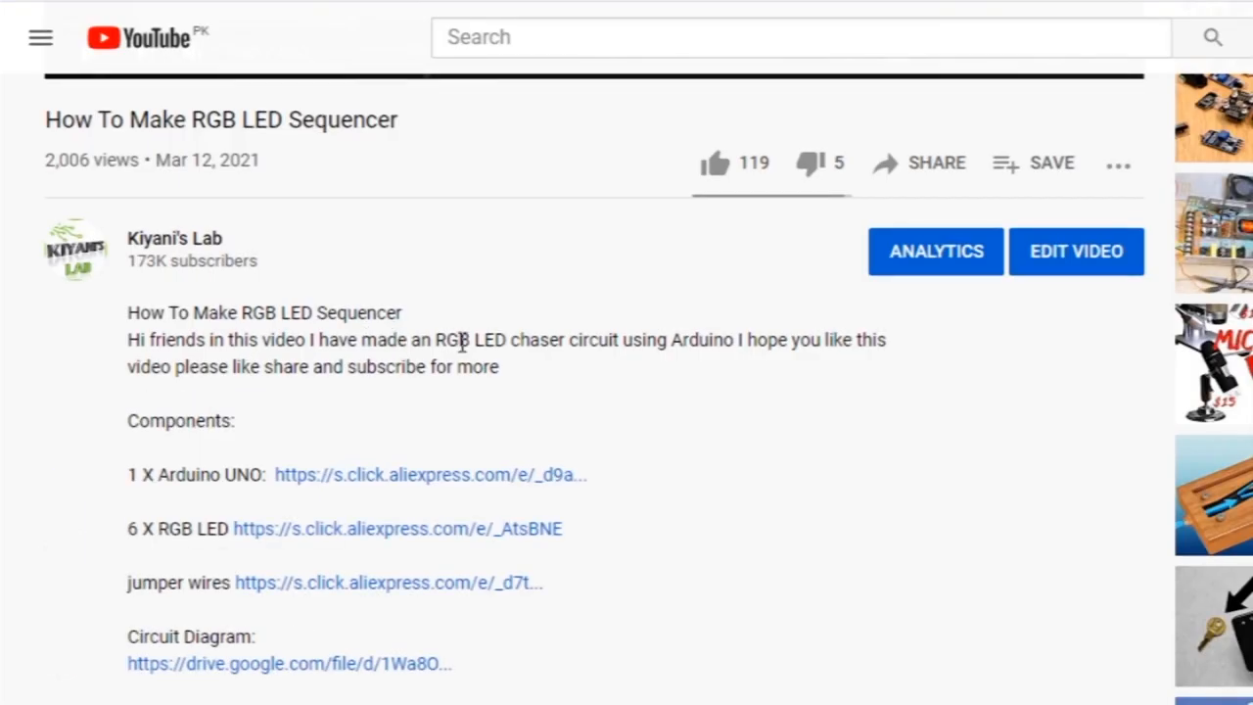
# Step: Scroll to the RGB LED Sequencer video description with component and circuit links
pyautogui.scroll(-3)
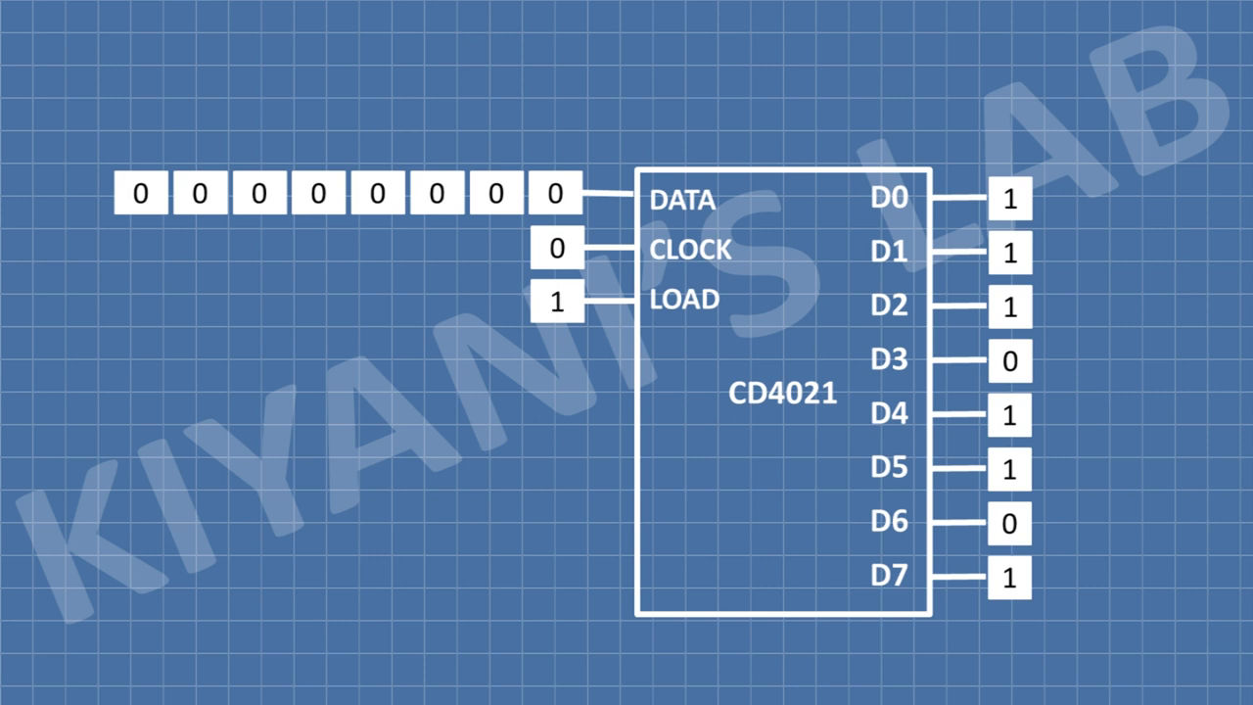
# Step: Watch the CD4021 parallel-load animation with D0–D7 reading 1,1,1,0,1,1,0,1
pyautogui.click(556, 299)
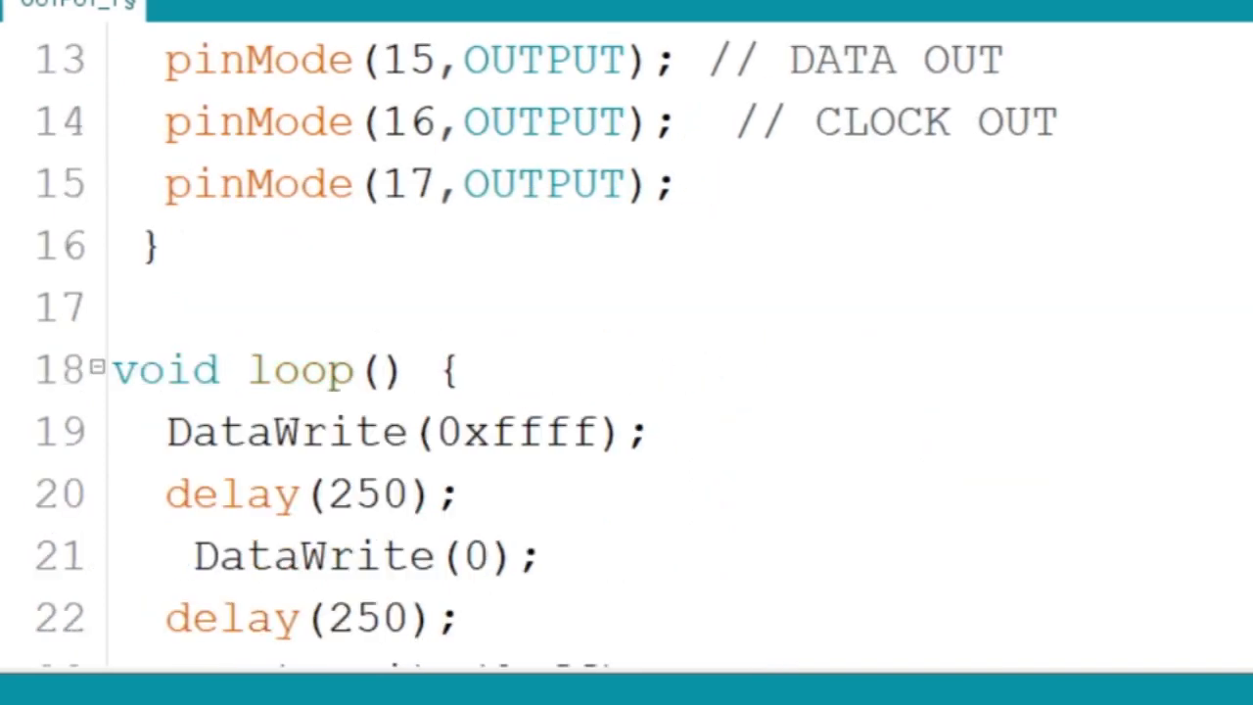
# Step: Scroll the Arduino sketch from the loop down to the BitWrite function
pyautogui.scroll(-3)
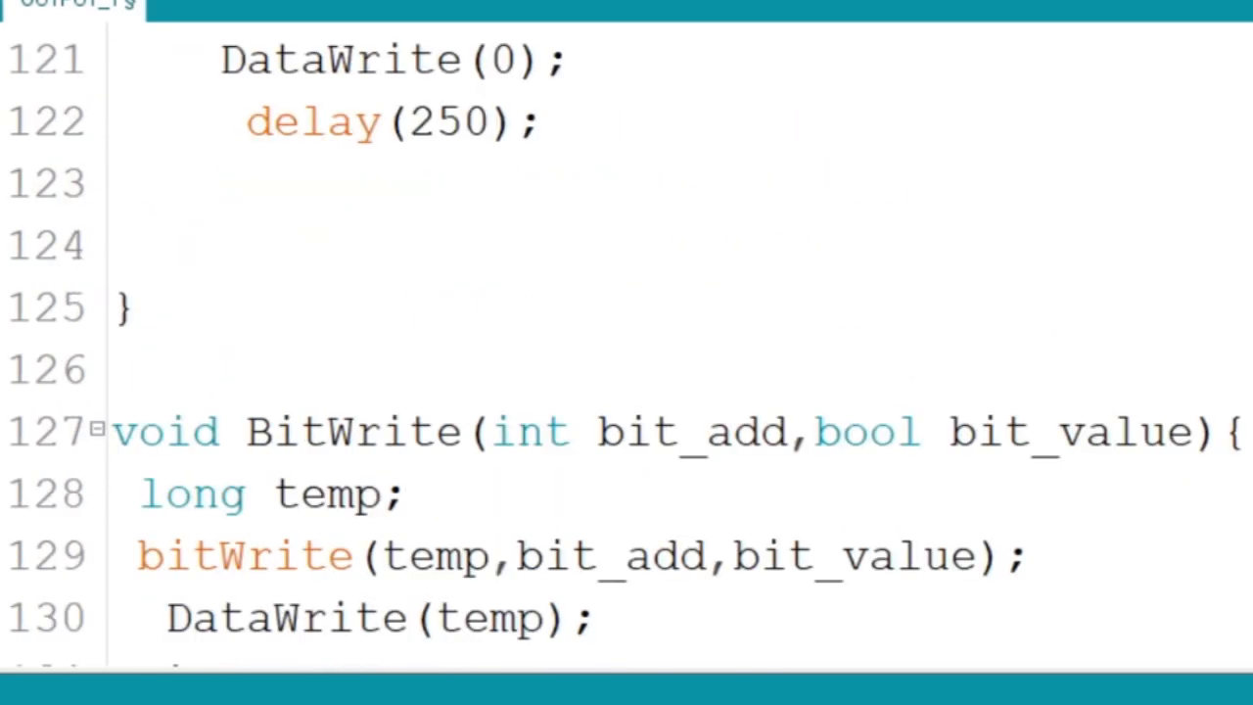